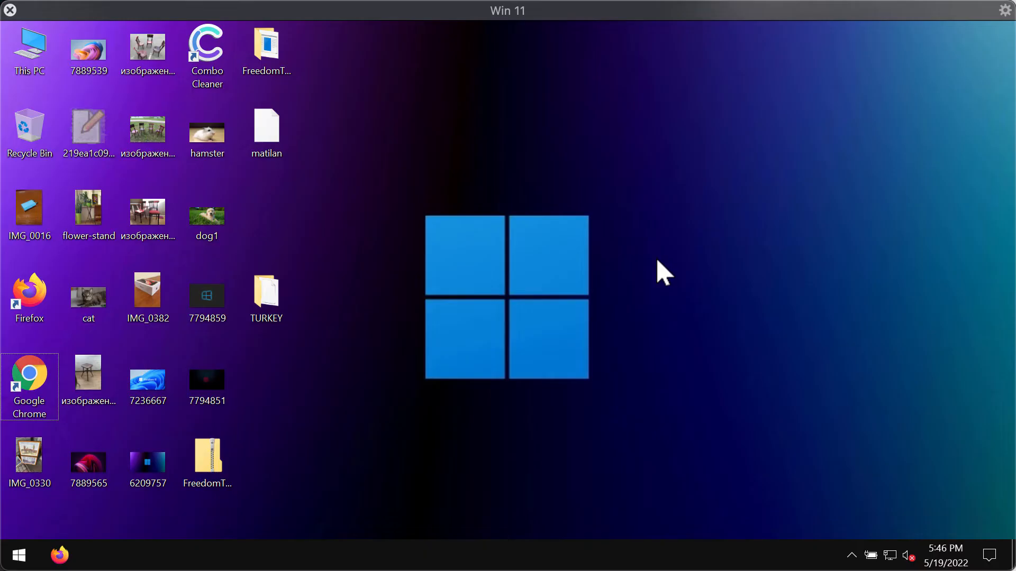
{"action": "mouse_move", "coordinate": [653, 233]}
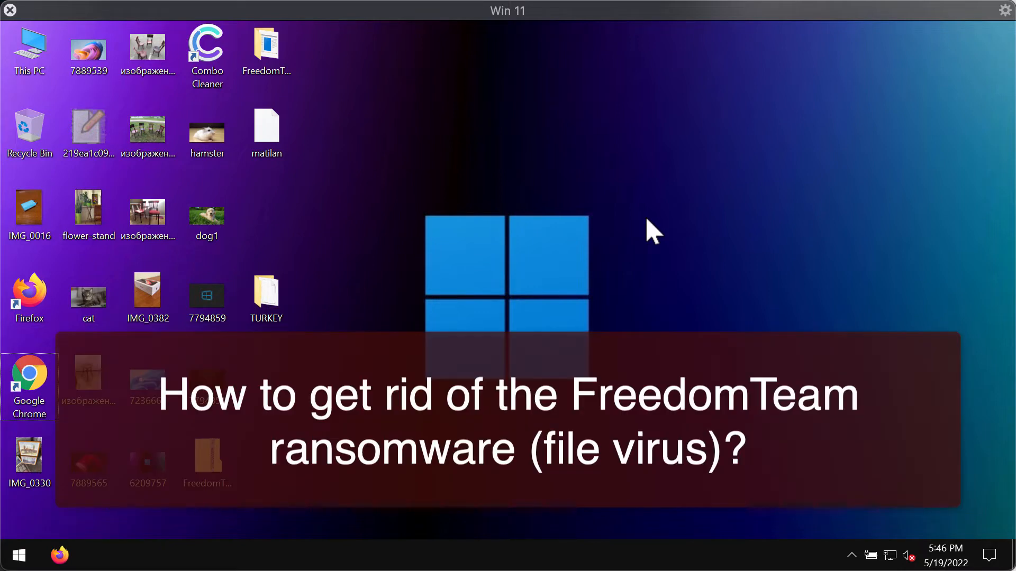
{"action": "mouse_move", "coordinate": [612, 282]}
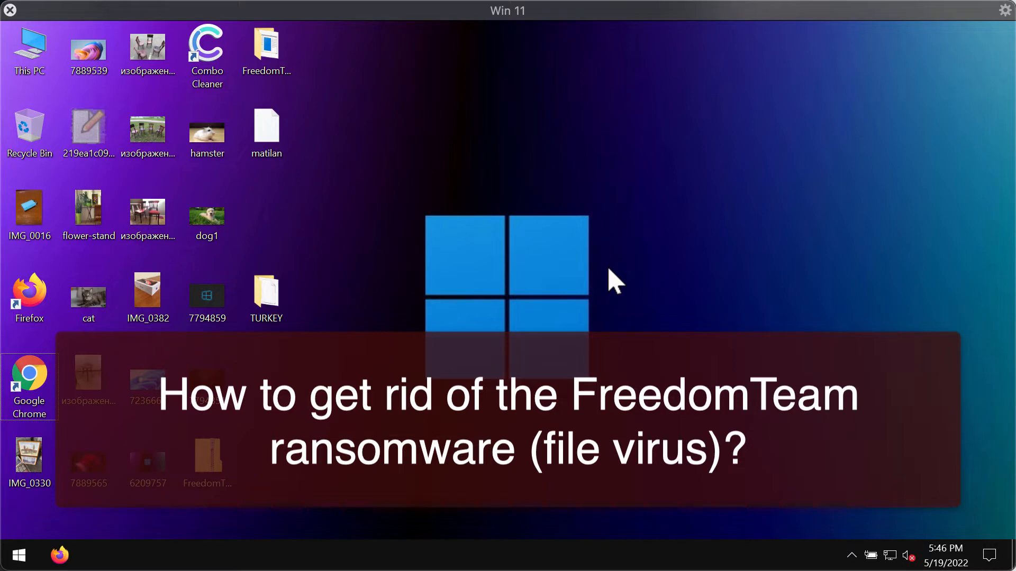
{"action": "mouse_move", "coordinate": [527, 211]}
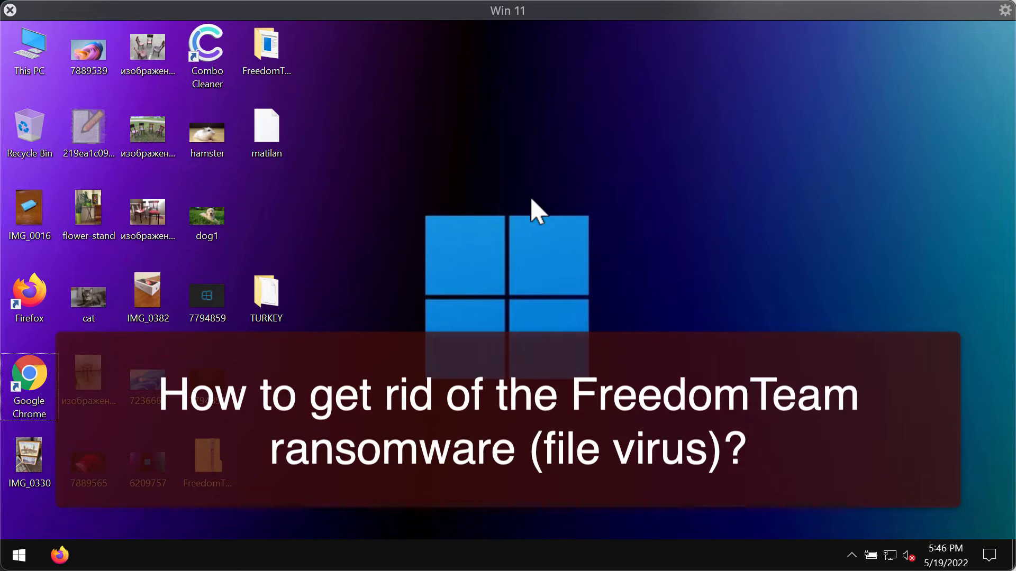
{"action": "mouse_move", "coordinate": [562, 217]}
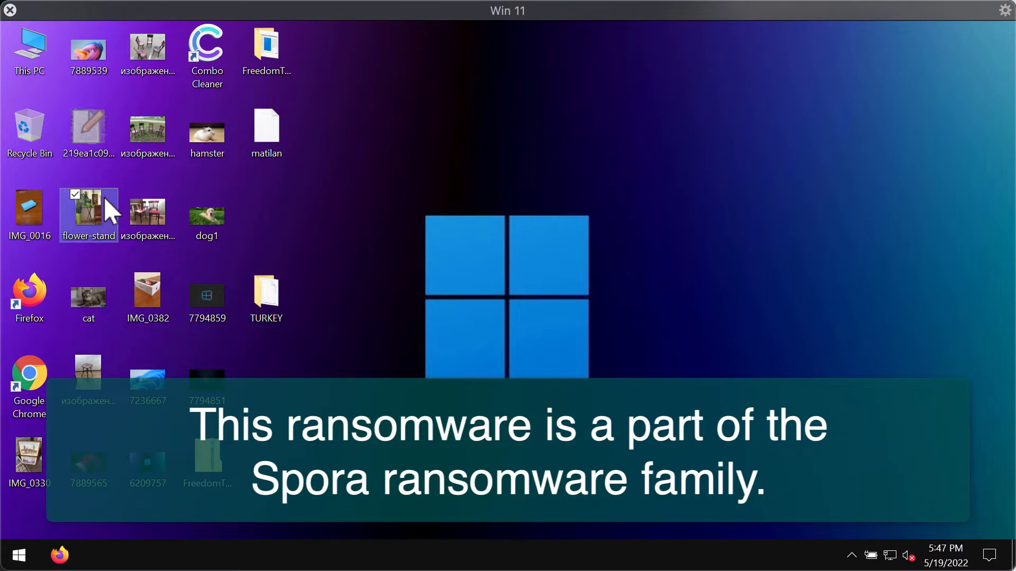
- Check the unloadable dog1 picture, then run the FreedomTeam sample application from its folder
{"action": "double_click", "coordinate": [88, 214]}
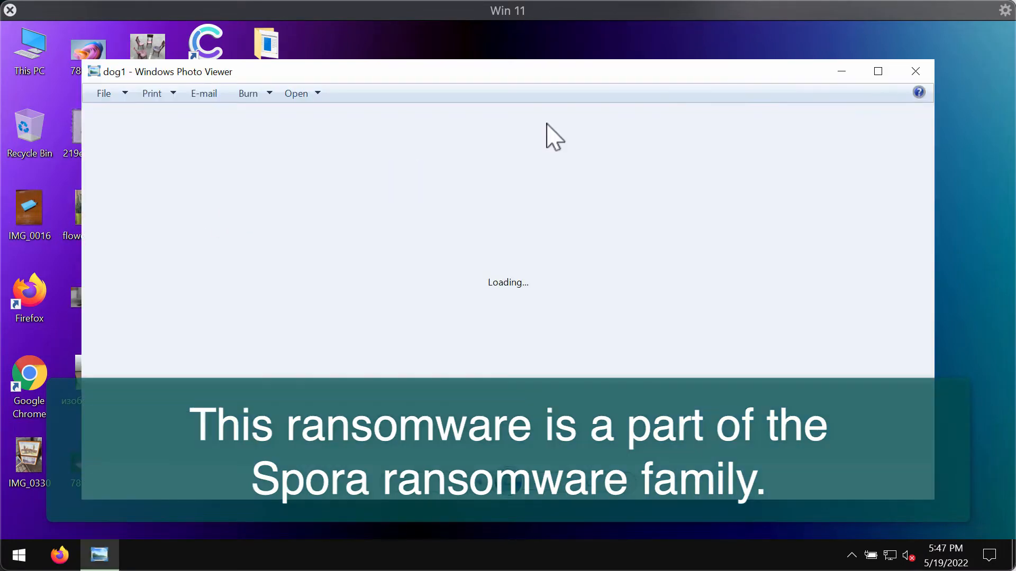
{"action": "left_click", "coordinate": [914, 70]}
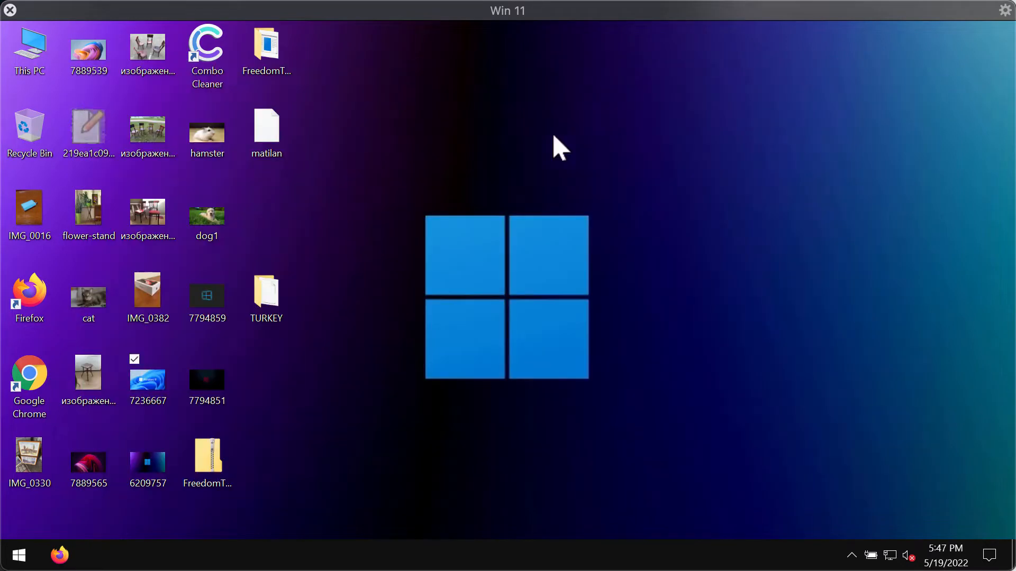
{"action": "double_click", "coordinate": [265, 48]}
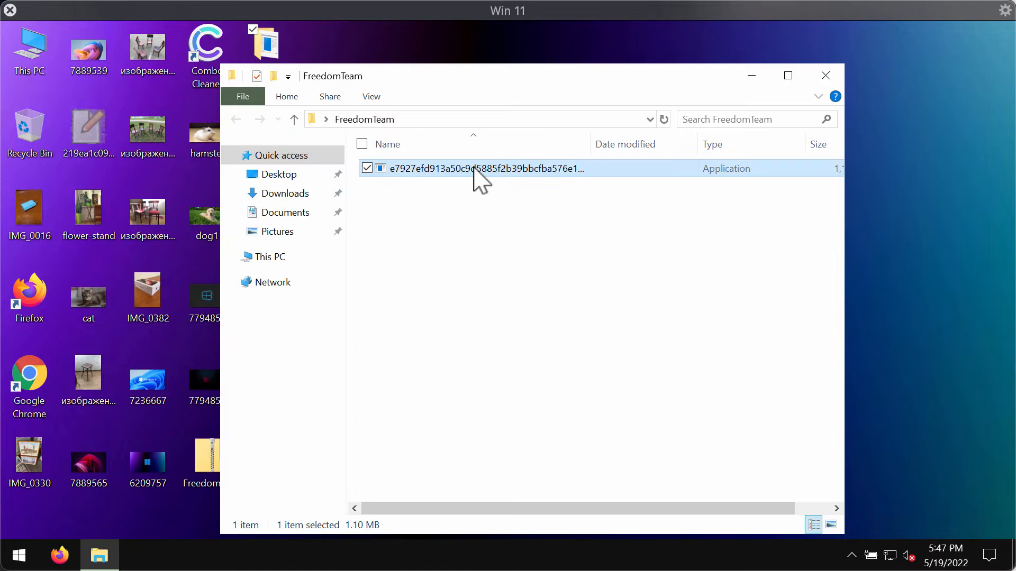
{"action": "left_click", "coordinate": [484, 168]}
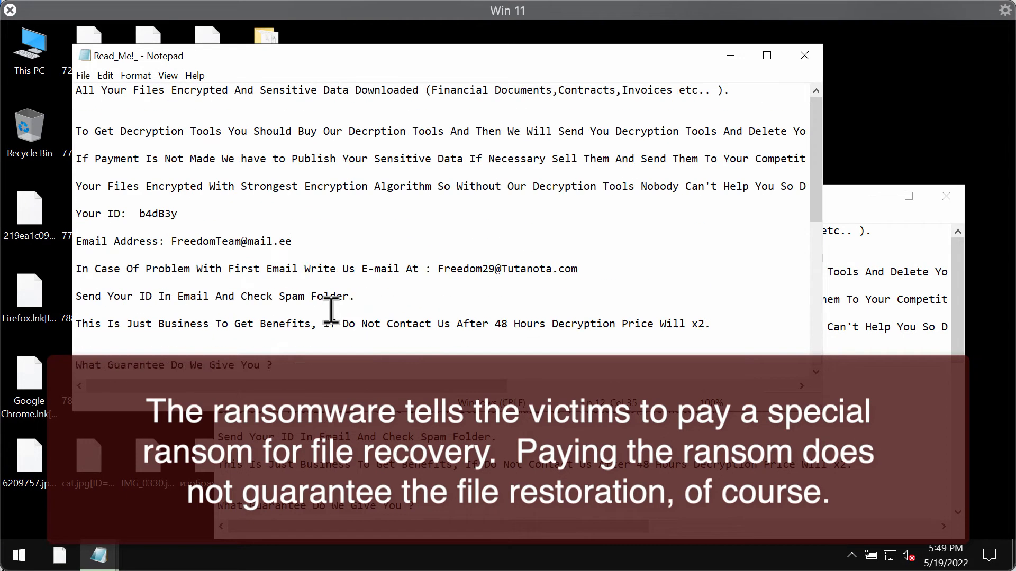
{"action": "mouse_move", "coordinate": [159, 253]}
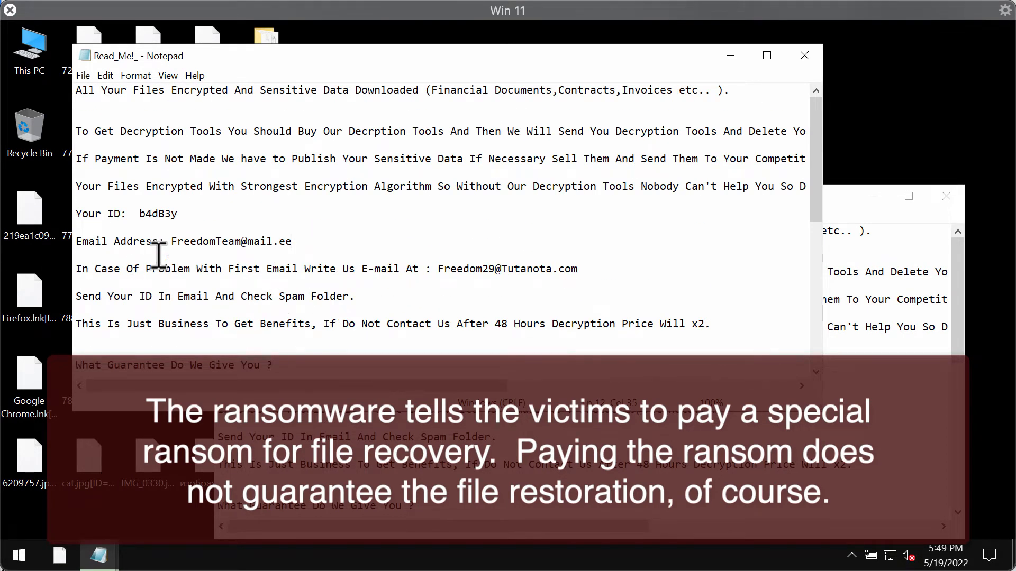
- Review the Read_Me! ransom note text in Notepad
{"action": "double_click", "coordinate": [205, 241]}
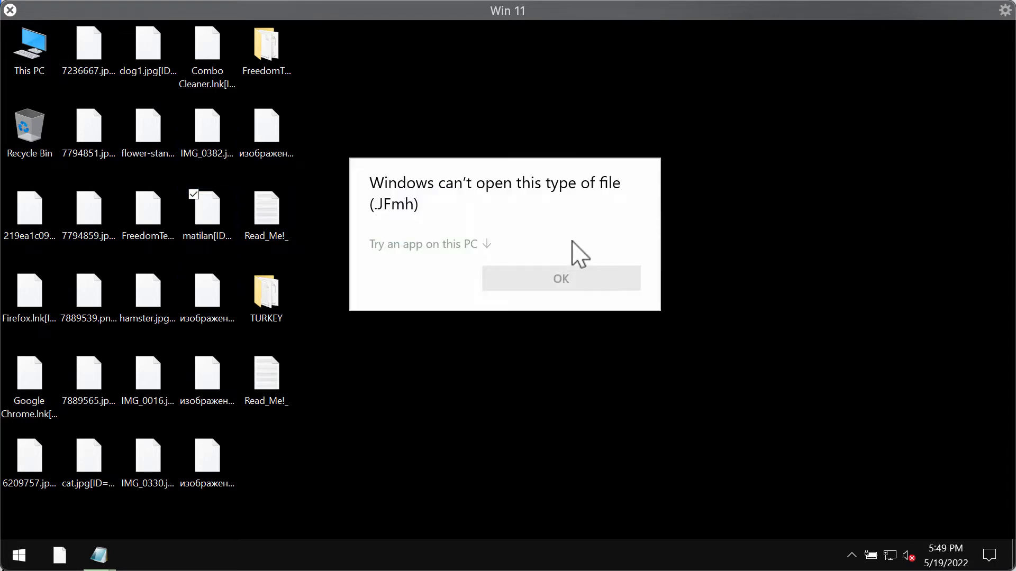
- Dismiss the can't-open .JFmh errors after trying another encrypted desktop file
{"action": "left_click", "coordinate": [561, 278]}
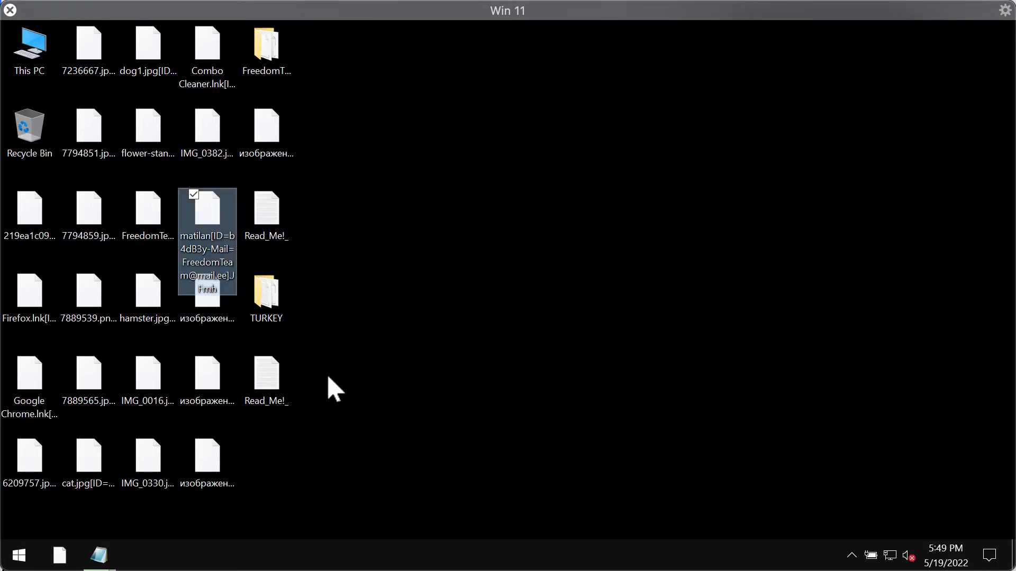
{"action": "double_click", "coordinate": [206, 217]}
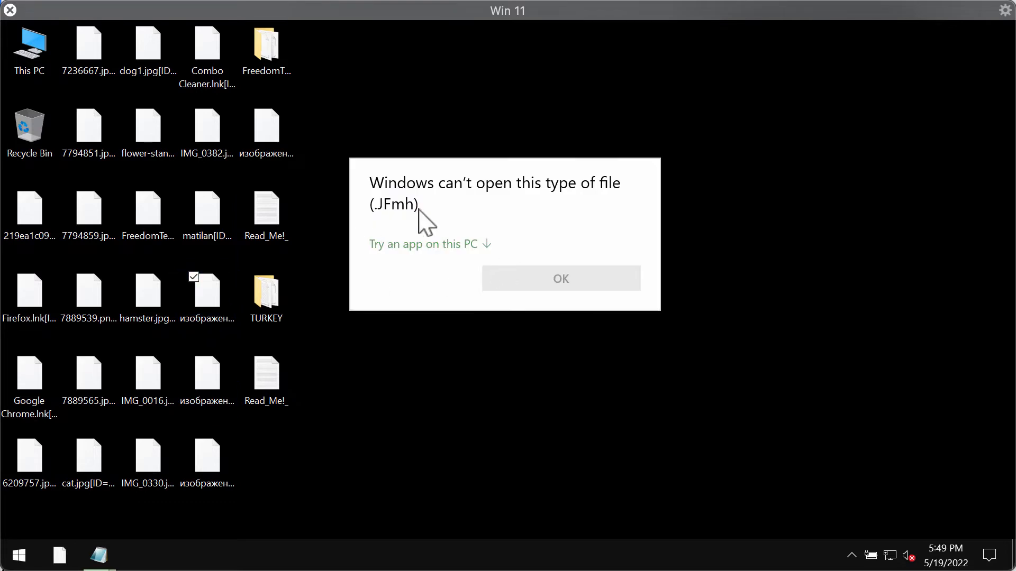
{"action": "left_click", "coordinate": [559, 278]}
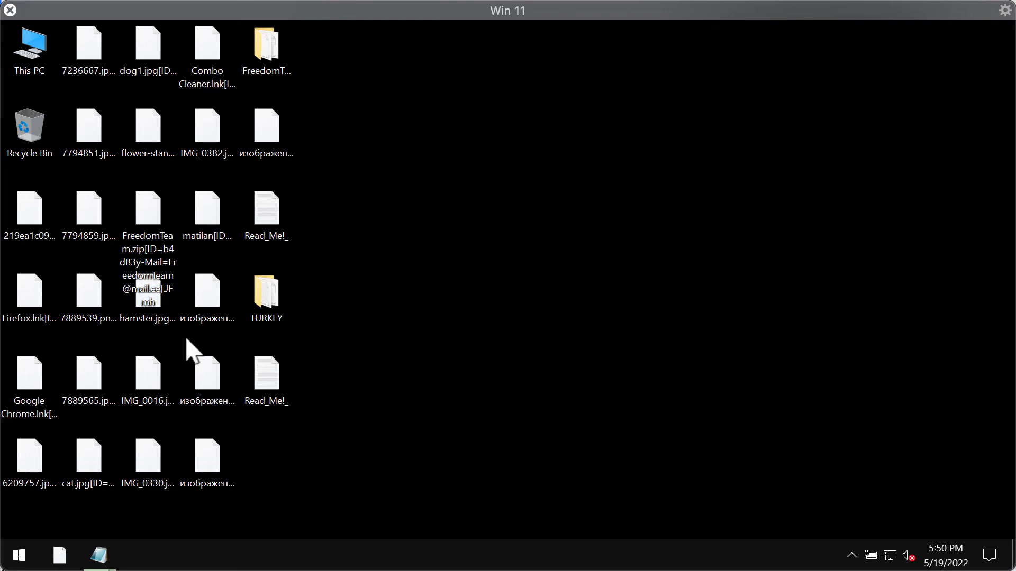
{"action": "mouse_move", "coordinate": [448, 515]}
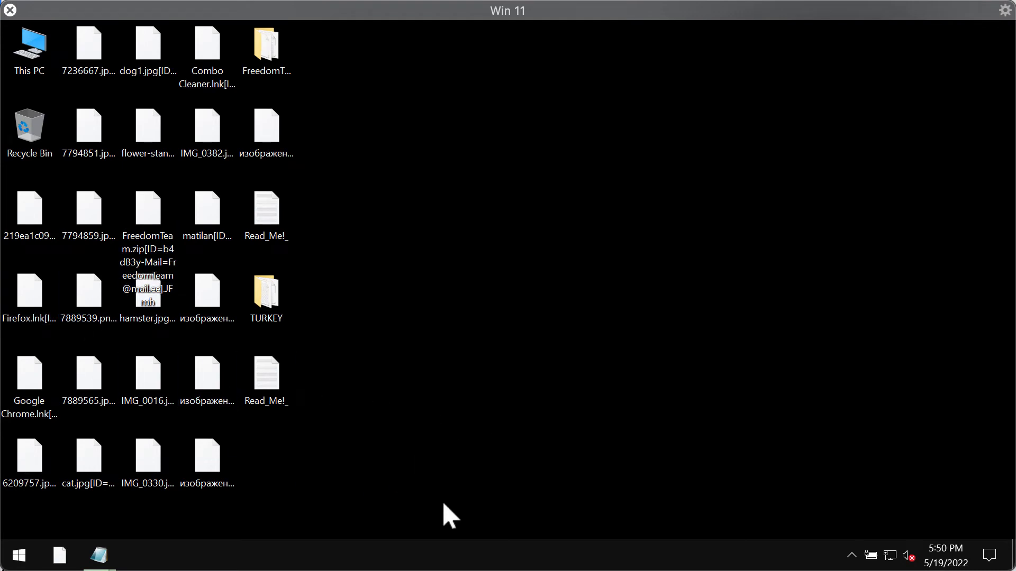
{"action": "right_click", "coordinate": [446, 555]}
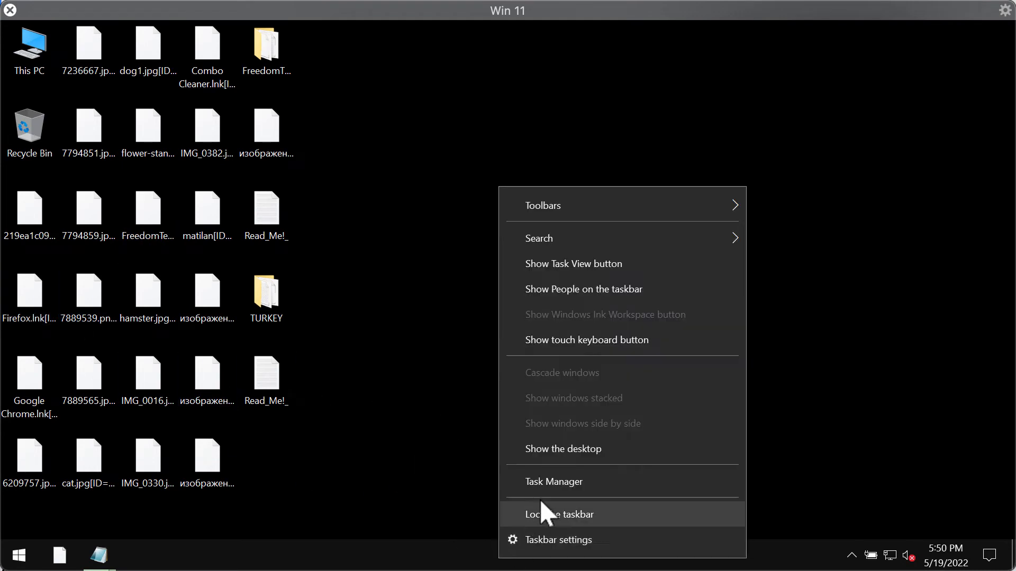
{"action": "left_click", "coordinate": [554, 481]}
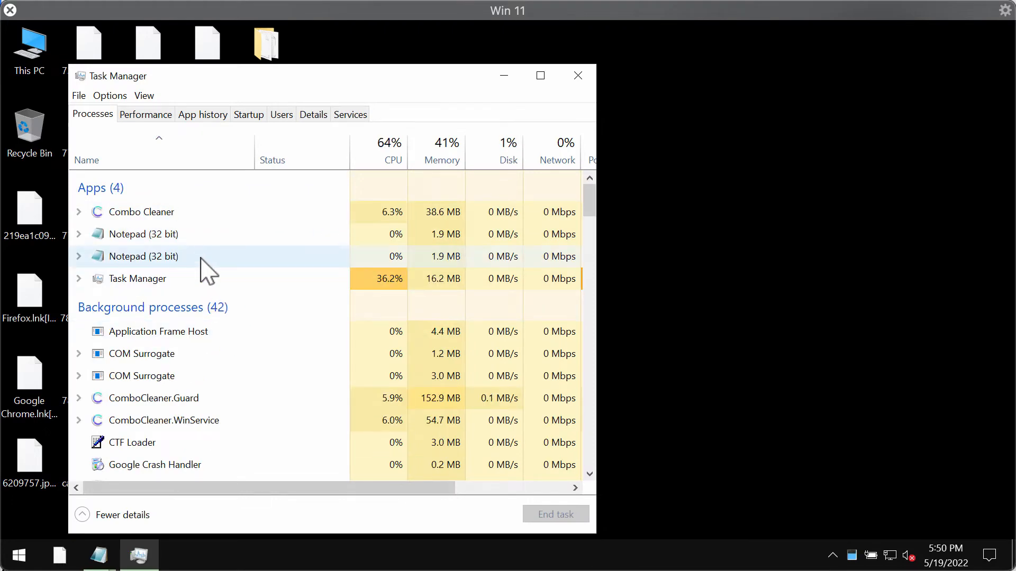
{"action": "scroll", "scroll_direction": "down", "scroll_amount": 3}
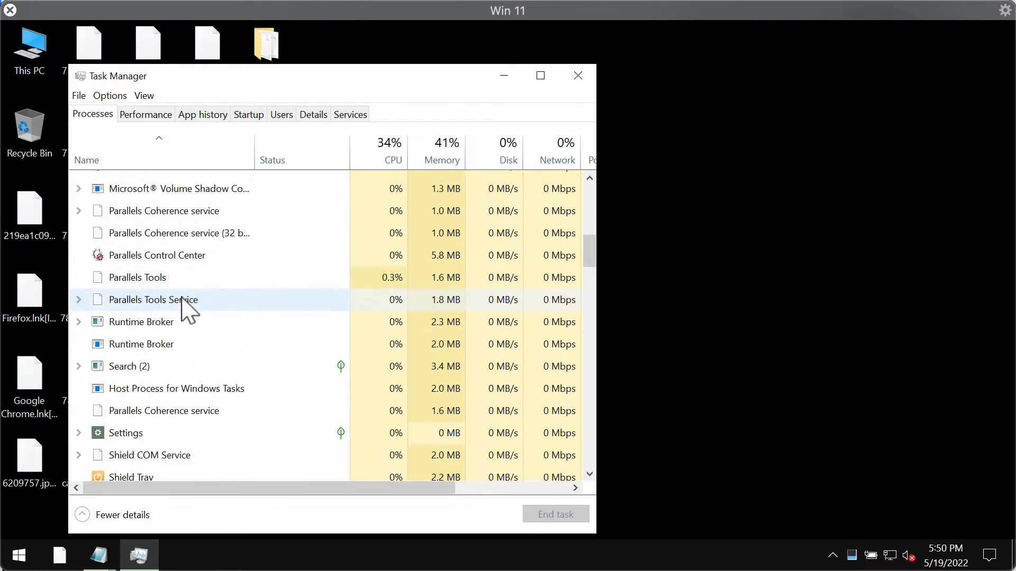
{"action": "scroll", "scroll_direction": "down", "scroll_amount": 3}
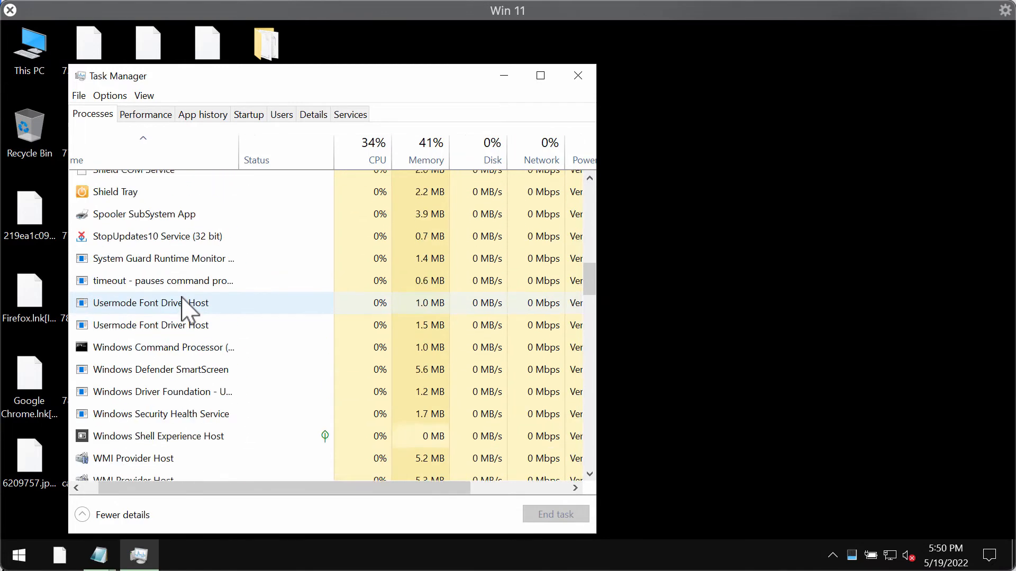
{"action": "scroll", "scroll_direction": "up", "scroll_amount": 3}
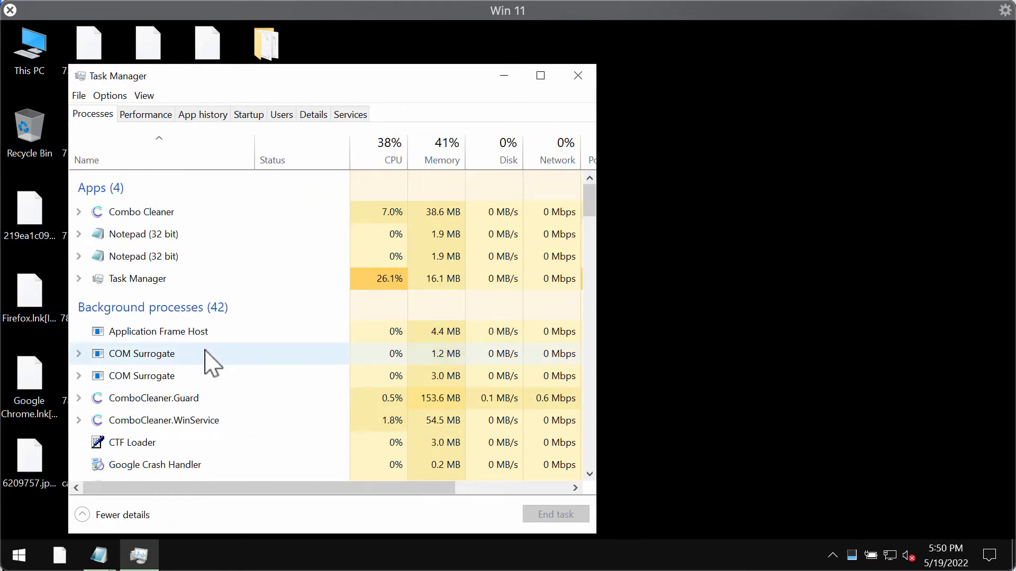
{"action": "left_click", "coordinate": [576, 76]}
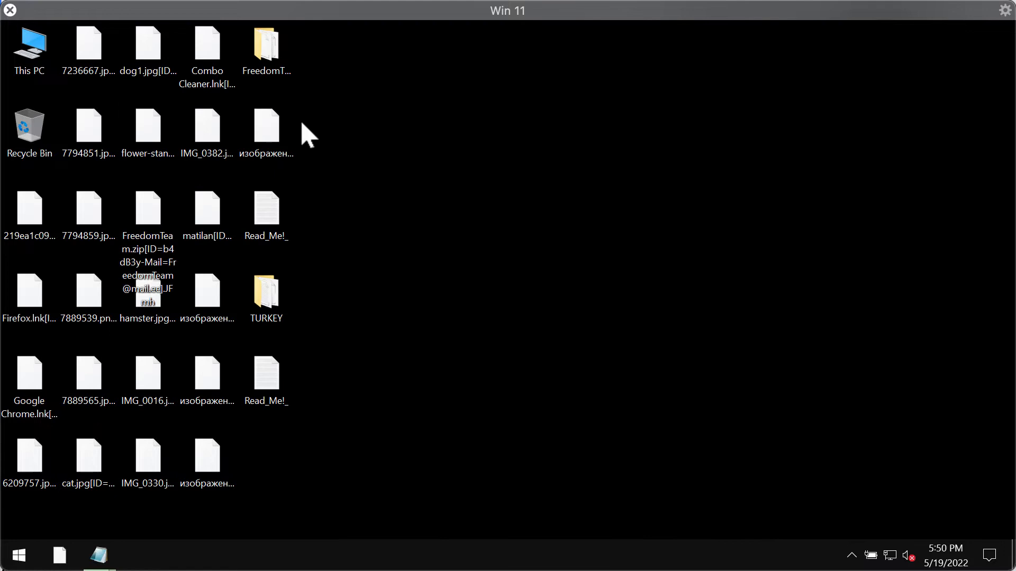
{"action": "mouse_move", "coordinate": [58, 75]}
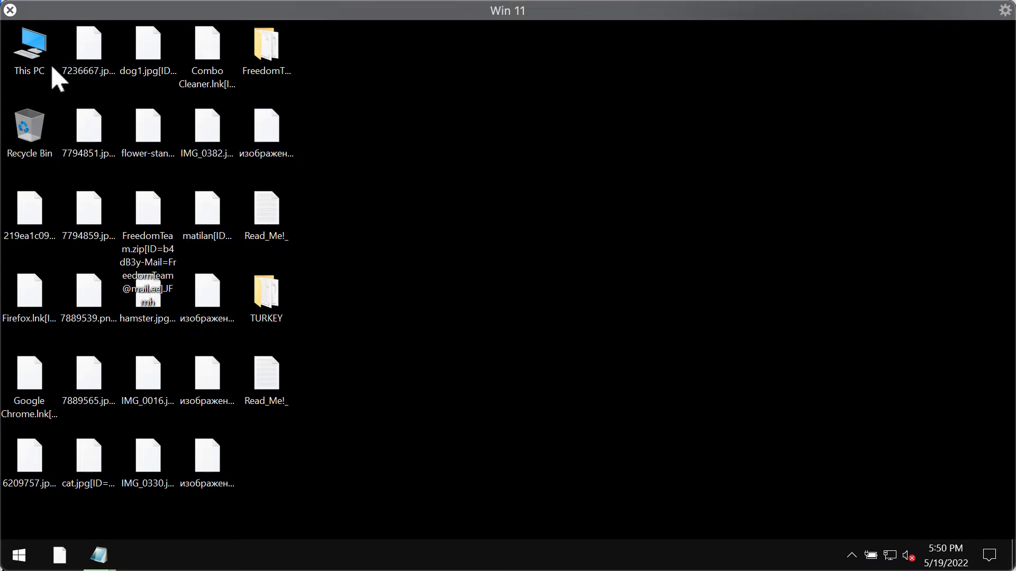
- Launch iexplore from C:\Program Files (x86)\Internet Explorer via This PC
{"action": "double_click", "coordinate": [28, 45]}
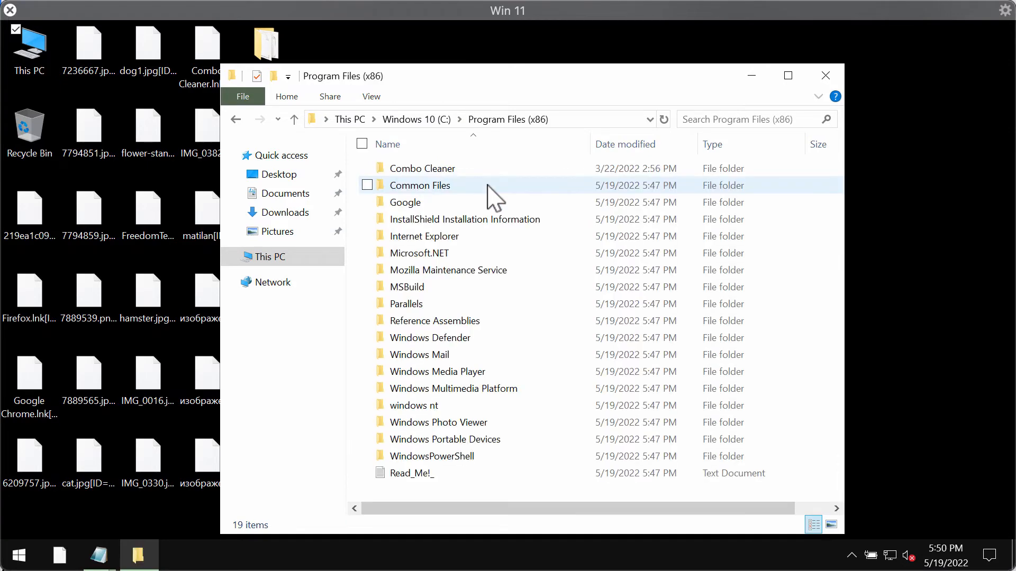
{"action": "double_click", "coordinate": [425, 236]}
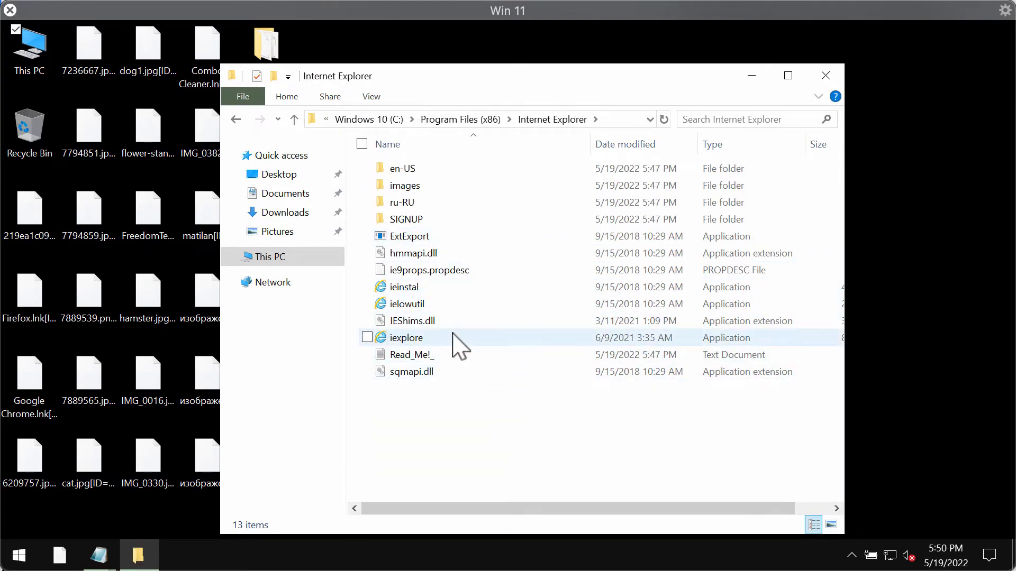
{"action": "double_click", "coordinate": [406, 337]}
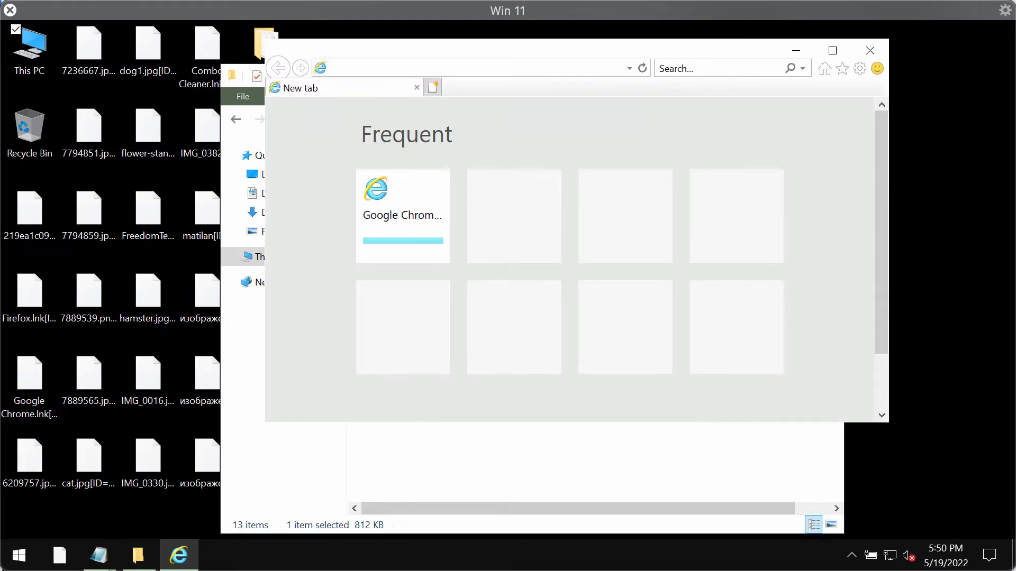
- Enter combocleaner.com in the Internet Explorer address bar
{"action": "type", "text": "c"}
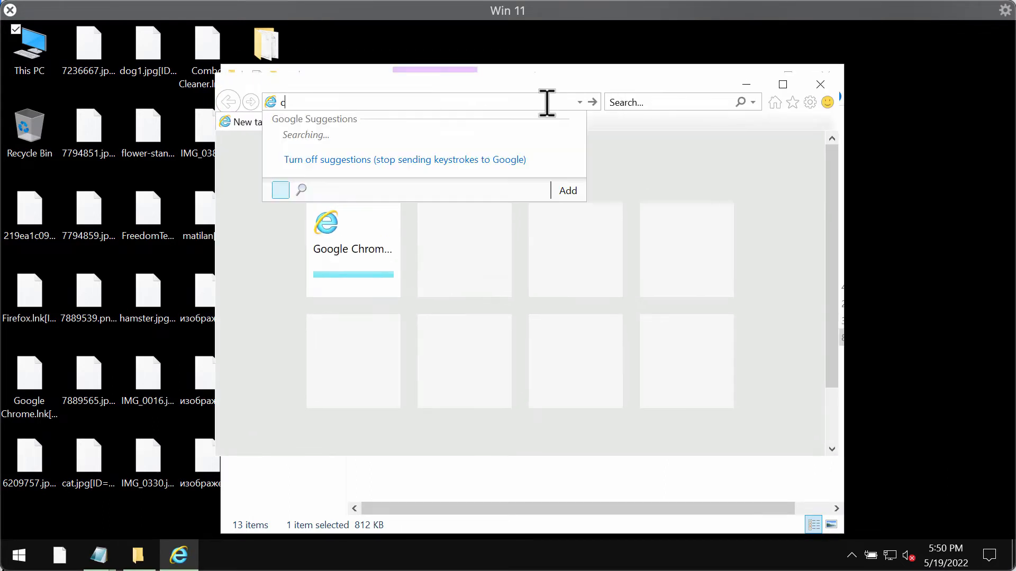
{"action": "type", "text": "om"}
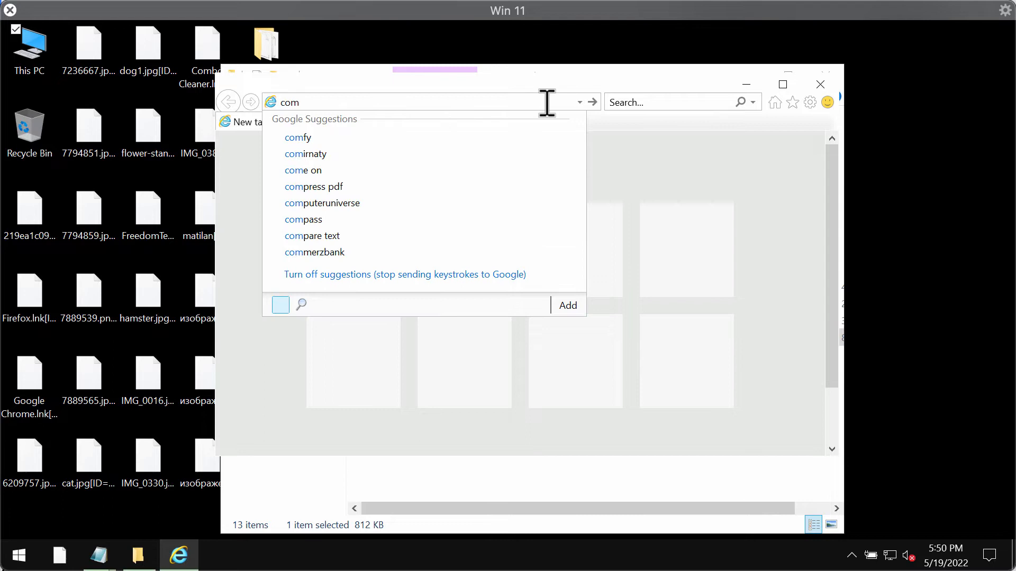
{"action": "type", "text": "bo"}
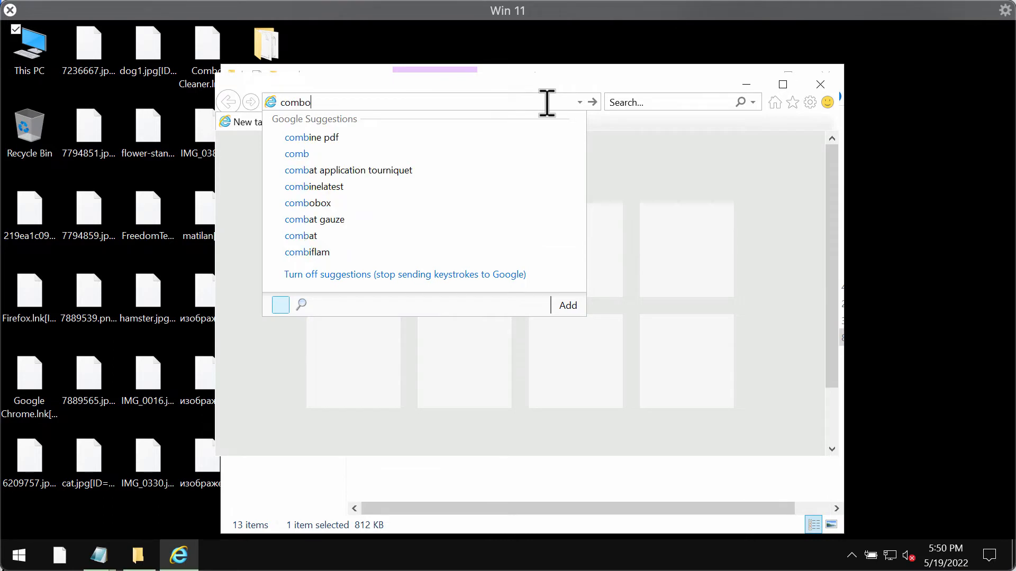
{"action": "type", "text": "cleaner"}
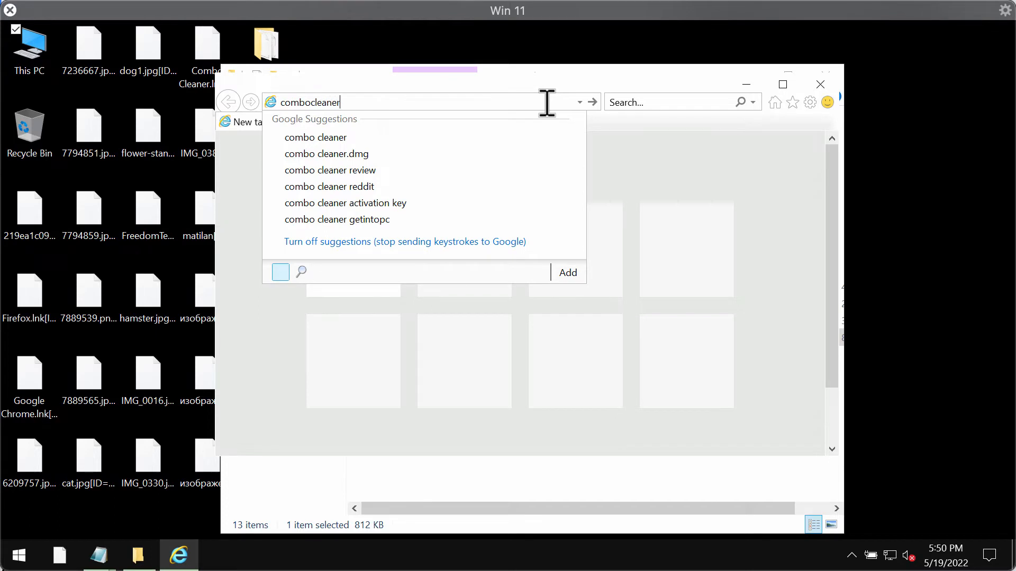
{"action": "type", "text": ".com"}
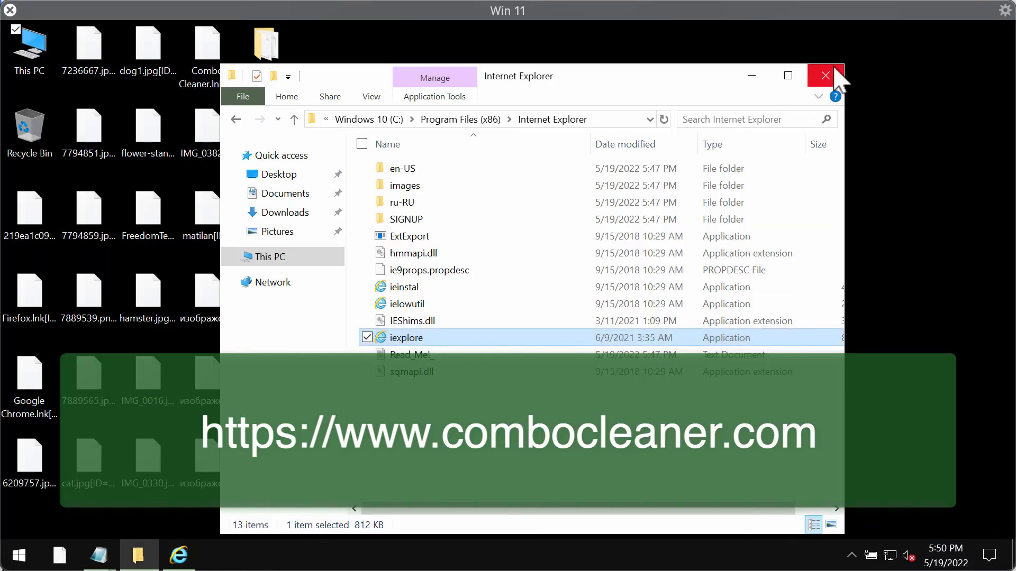
- Close the Explorer window and start a Quick Scan from the Combo Cleaner dashboard
{"action": "left_click", "coordinate": [824, 76]}
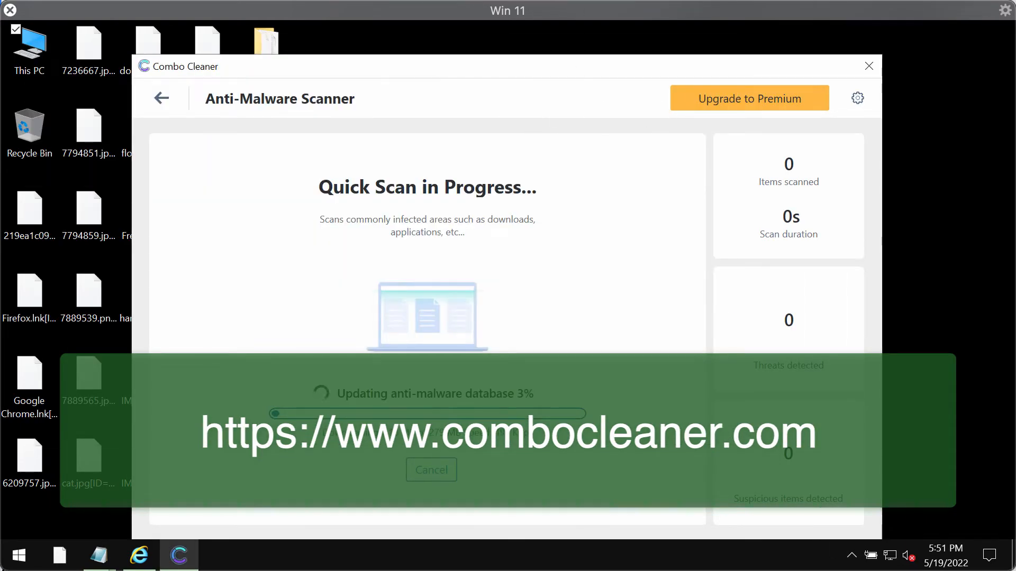
{"action": "left_click", "coordinate": [161, 97]}
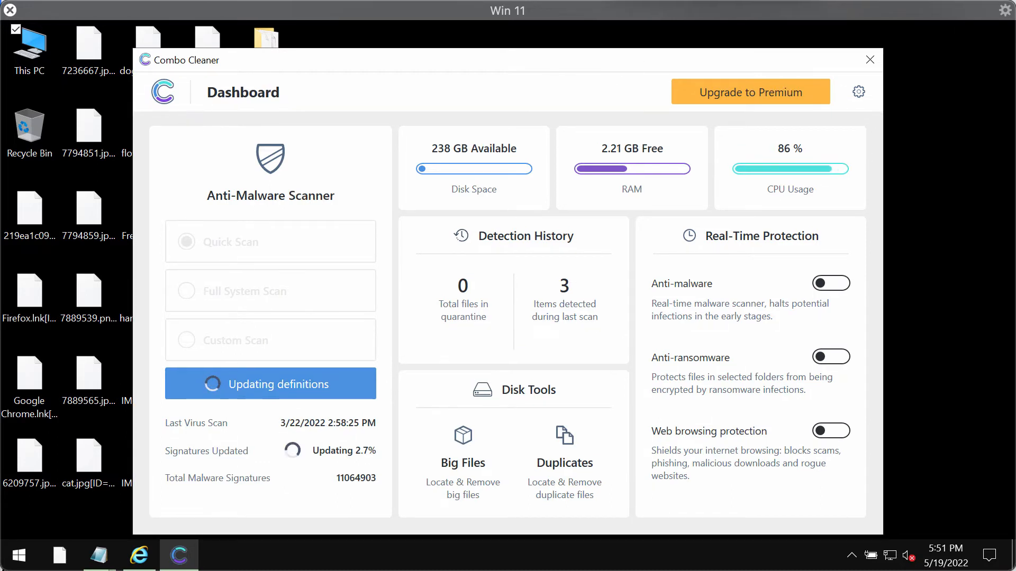
{"action": "left_click", "coordinate": [270, 241]}
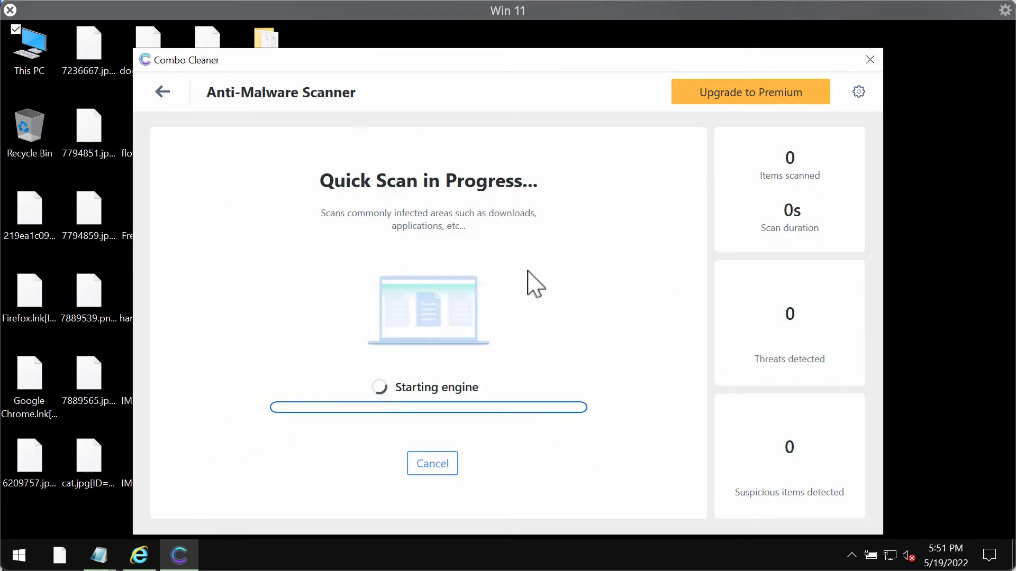
{"action": "mouse_move", "coordinate": [659, 373]}
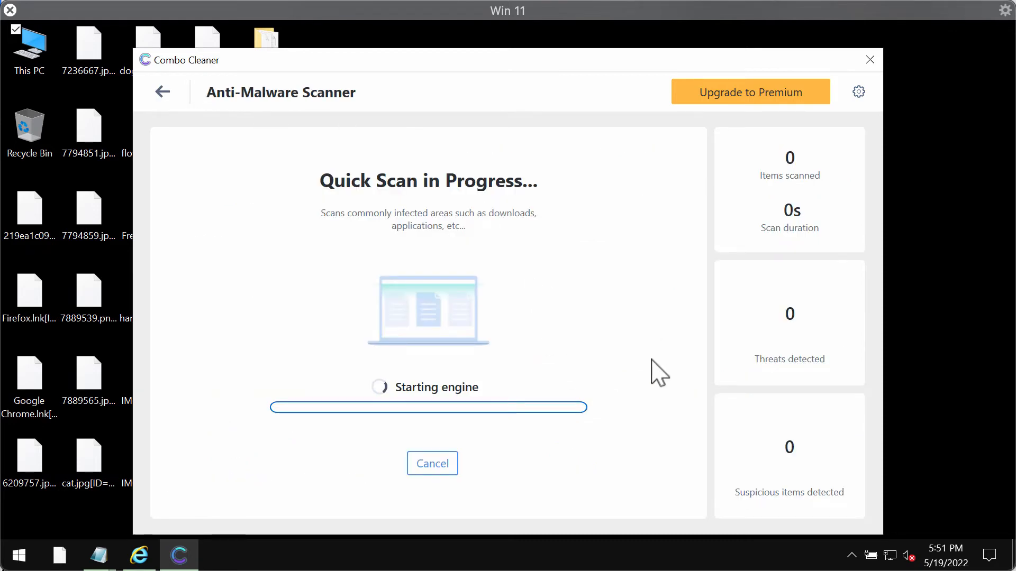
{"action": "mouse_move", "coordinate": [667, 353]}
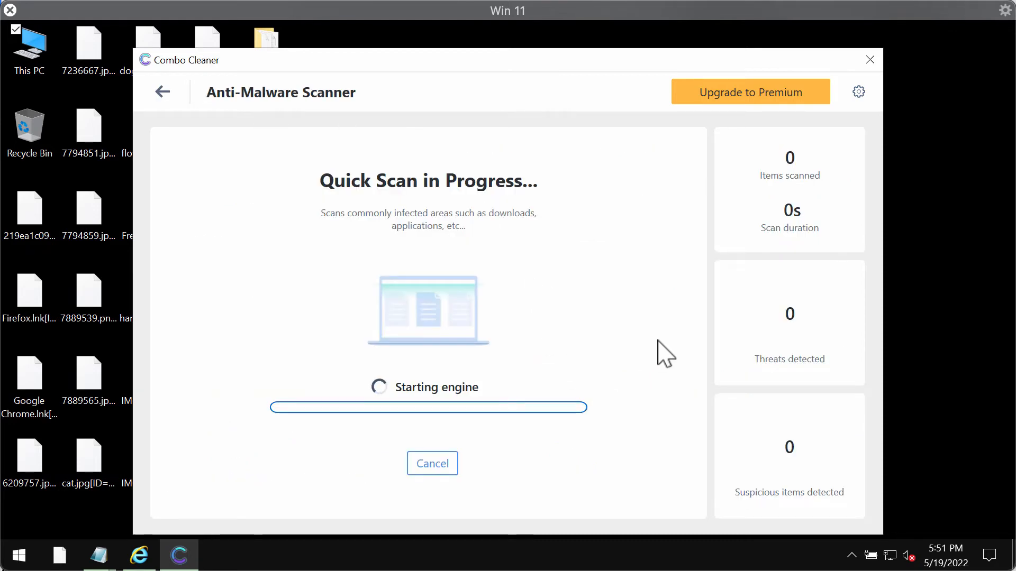
{"action": "mouse_move", "coordinate": [656, 305]}
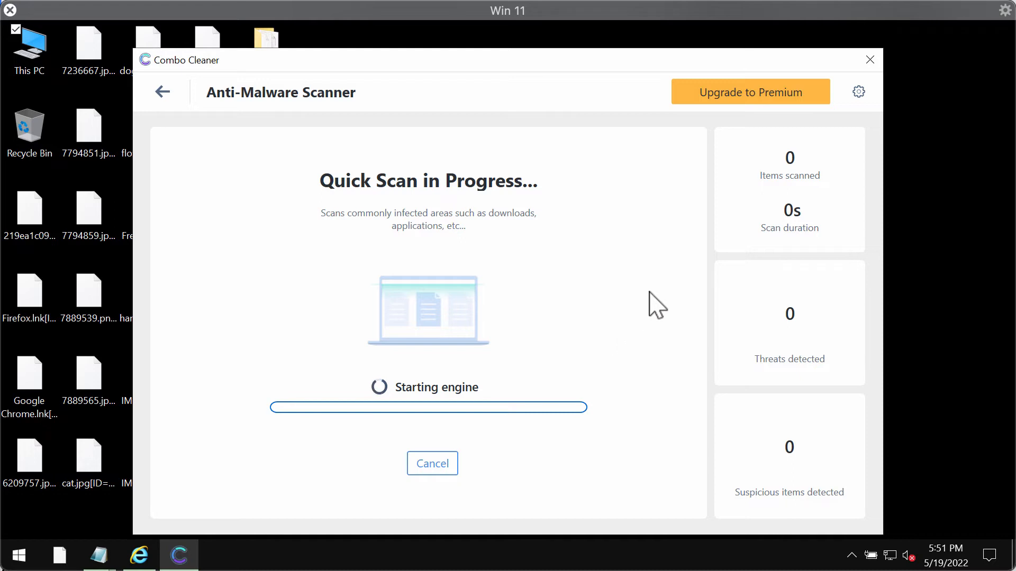
{"action": "mouse_move", "coordinate": [633, 290]}
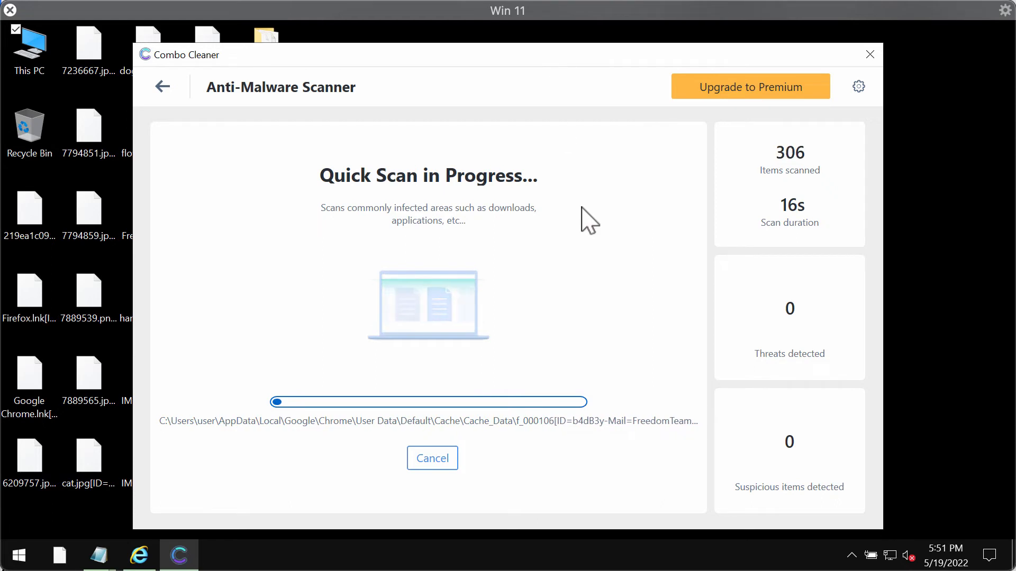
- Try adding a protected folder under Anti-Ransomware settings and dismiss the premium-only notice
{"action": "left_click", "coordinate": [858, 86]}
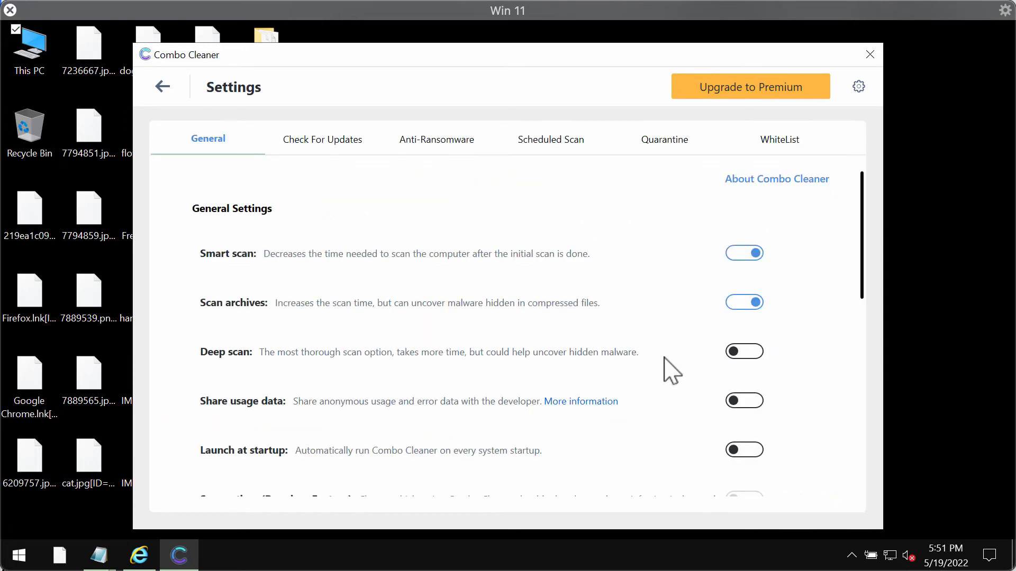
{"action": "left_click", "coordinate": [436, 138]}
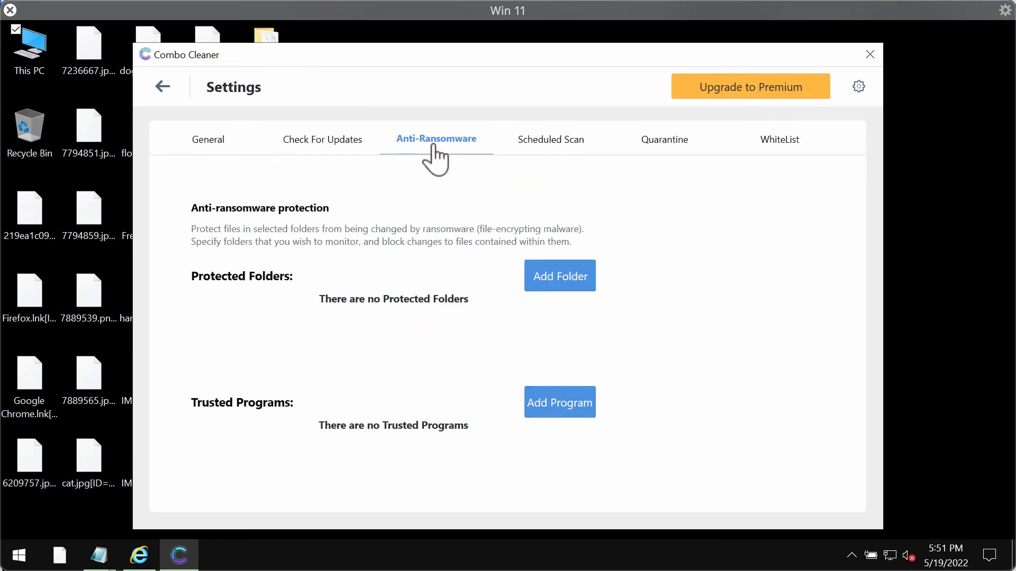
{"action": "mouse_move", "coordinate": [424, 152]}
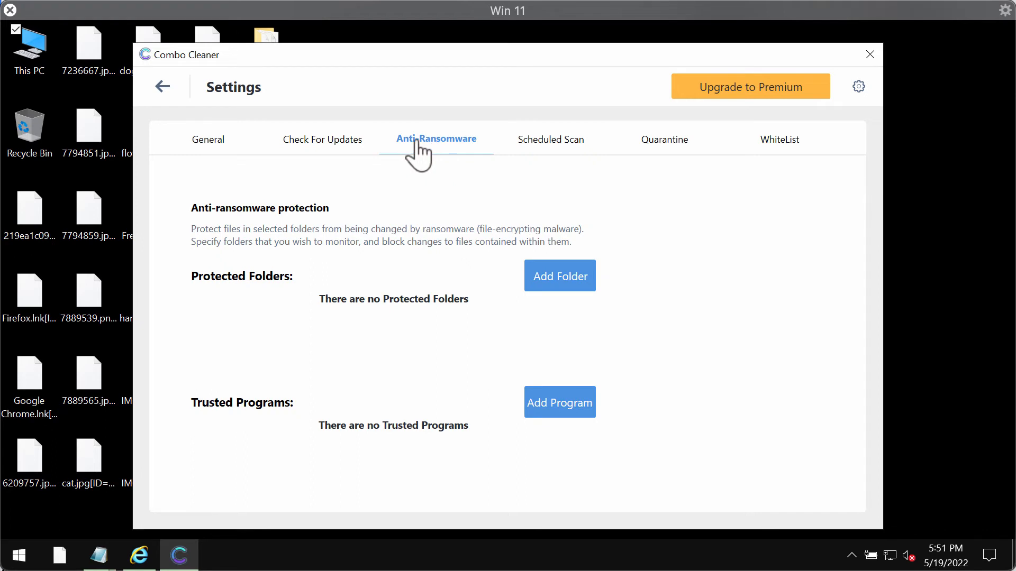
{"action": "mouse_move", "coordinate": [517, 271]}
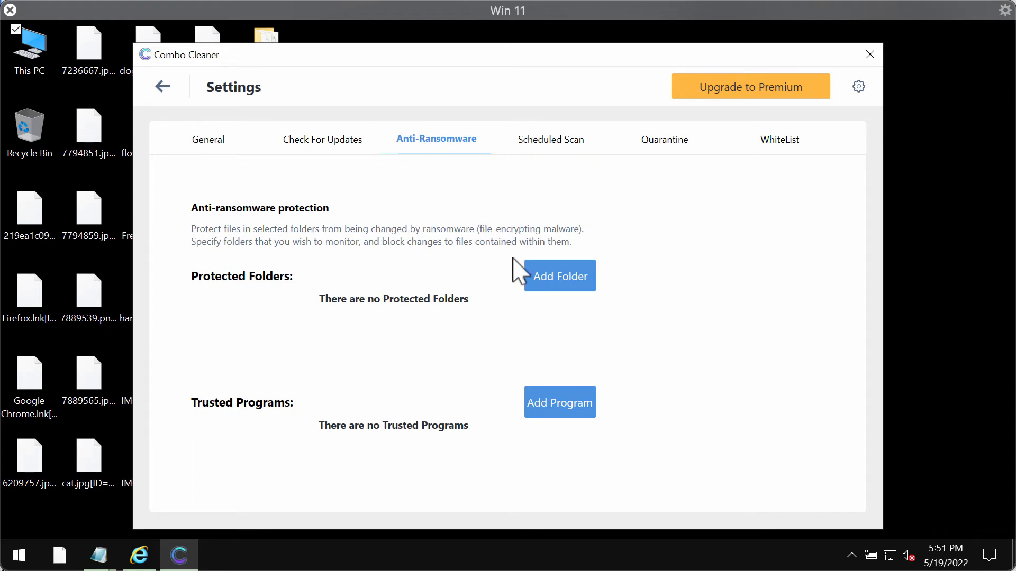
{"action": "mouse_move", "coordinate": [616, 284]}
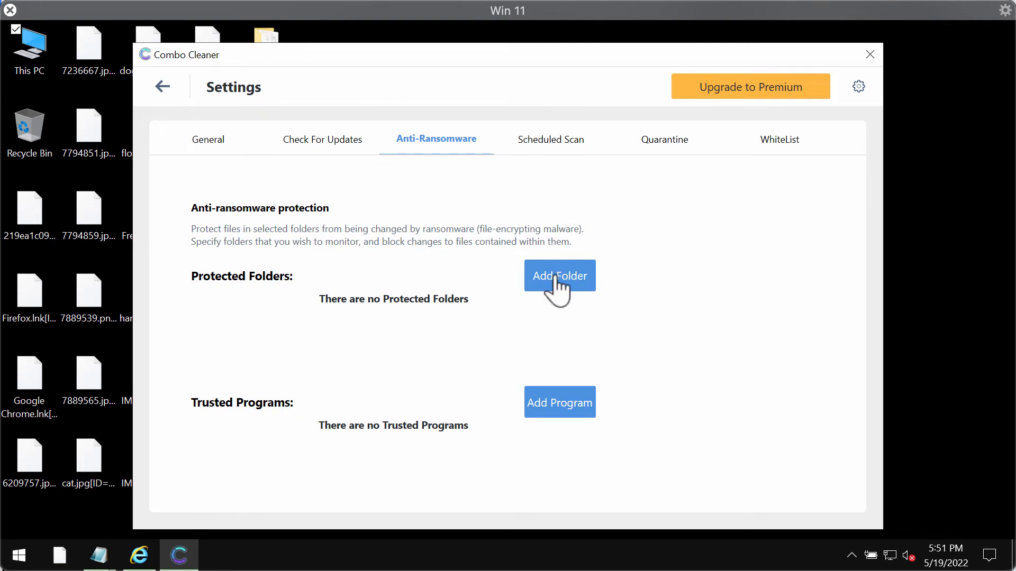
{"action": "mouse_move", "coordinate": [464, 217]}
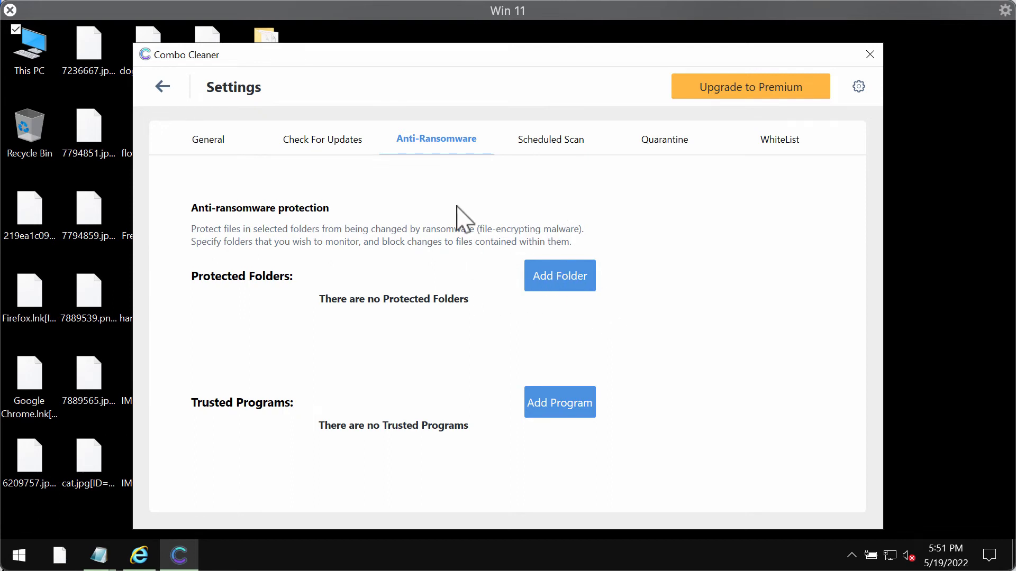
{"action": "left_click", "coordinate": [559, 275]}
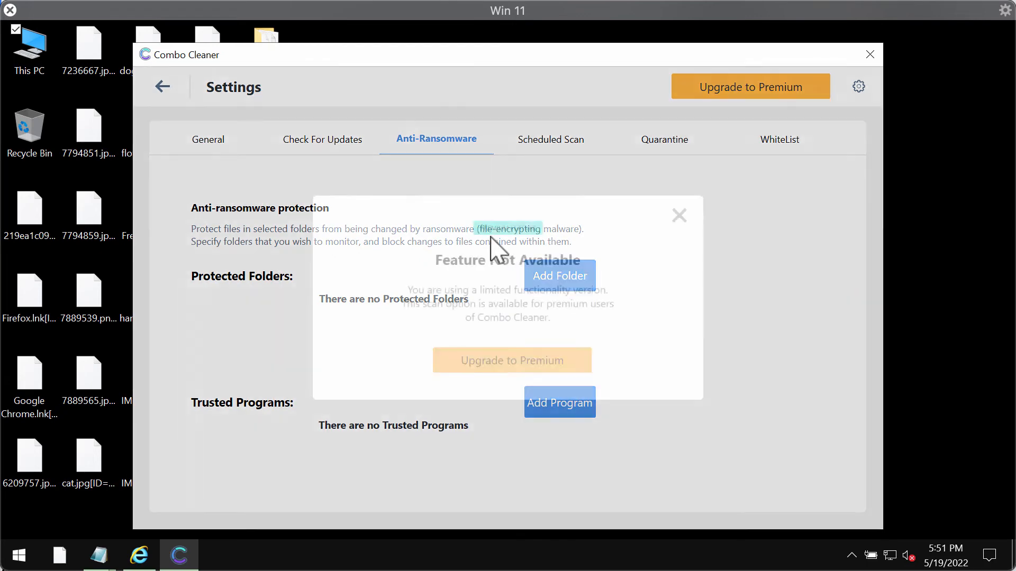
{"action": "left_click", "coordinate": [679, 215]}
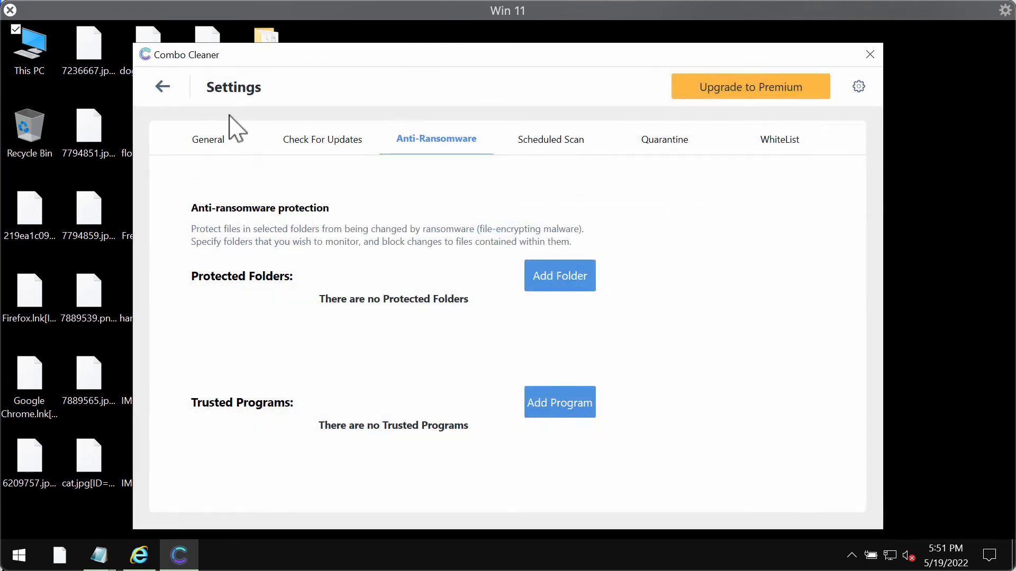
{"action": "mouse_move", "coordinate": [173, 138]}
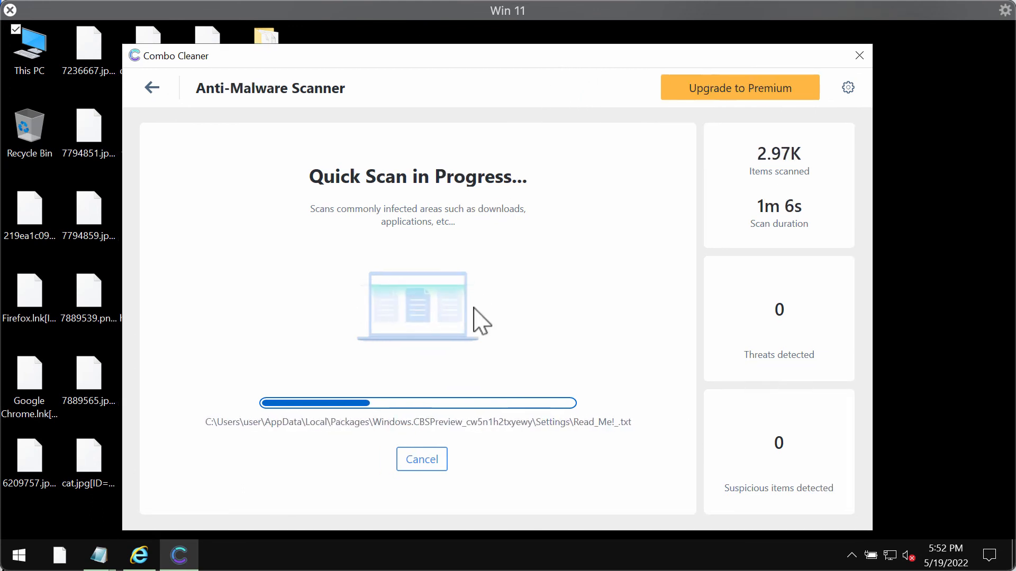
{"action": "mouse_move", "coordinate": [421, 460]}
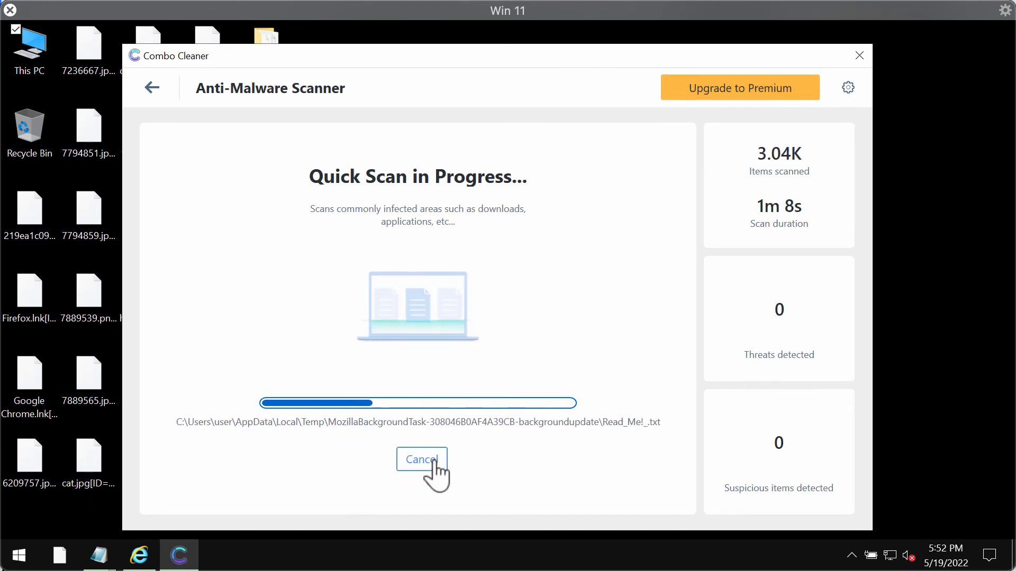
{"action": "mouse_move", "coordinate": [478, 466]}
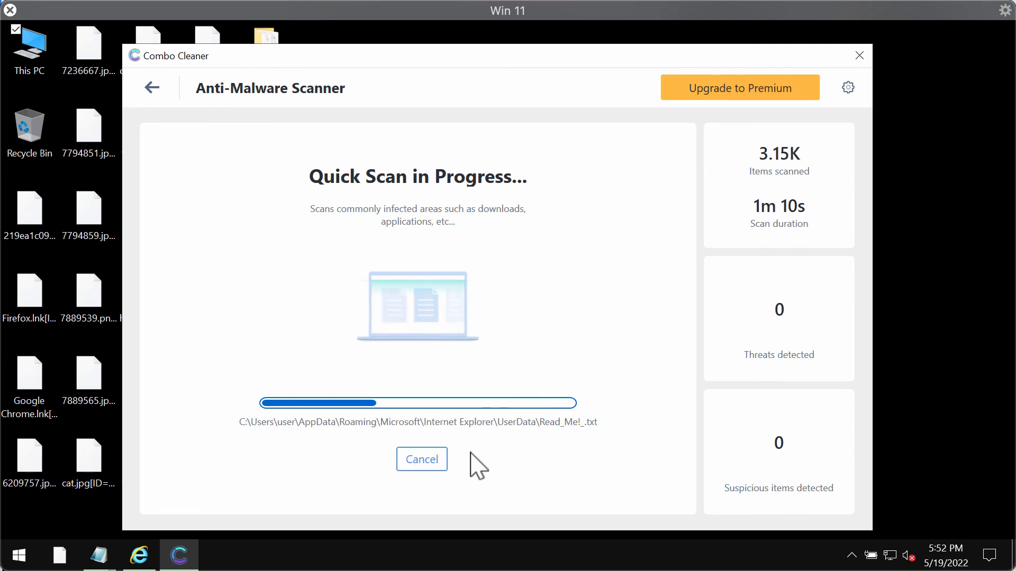
{"action": "mouse_move", "coordinate": [430, 464]}
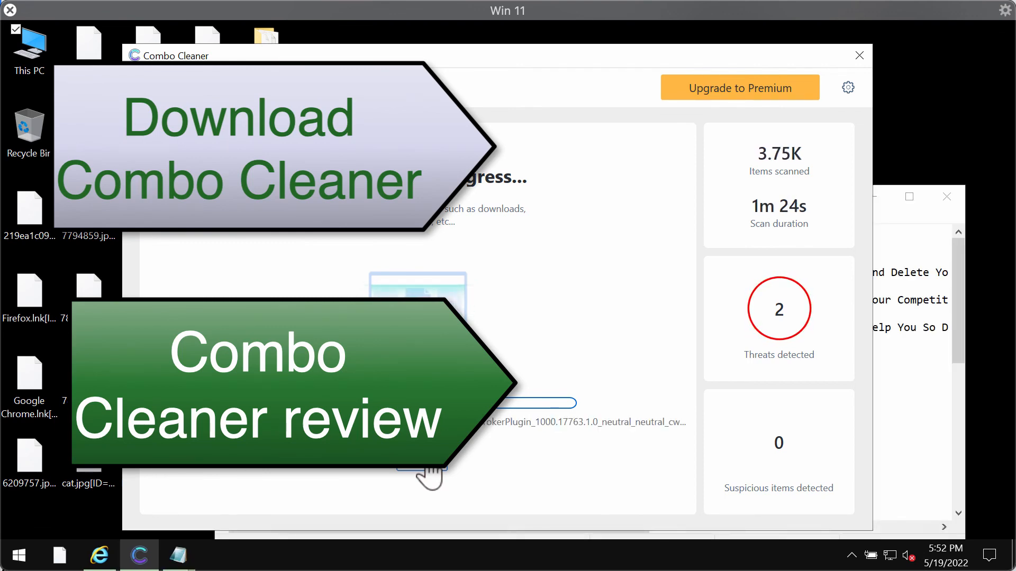
- Decline cancelling the running scan, then show the Upgrade to Premium offer
{"action": "left_click", "coordinate": [420, 471]}
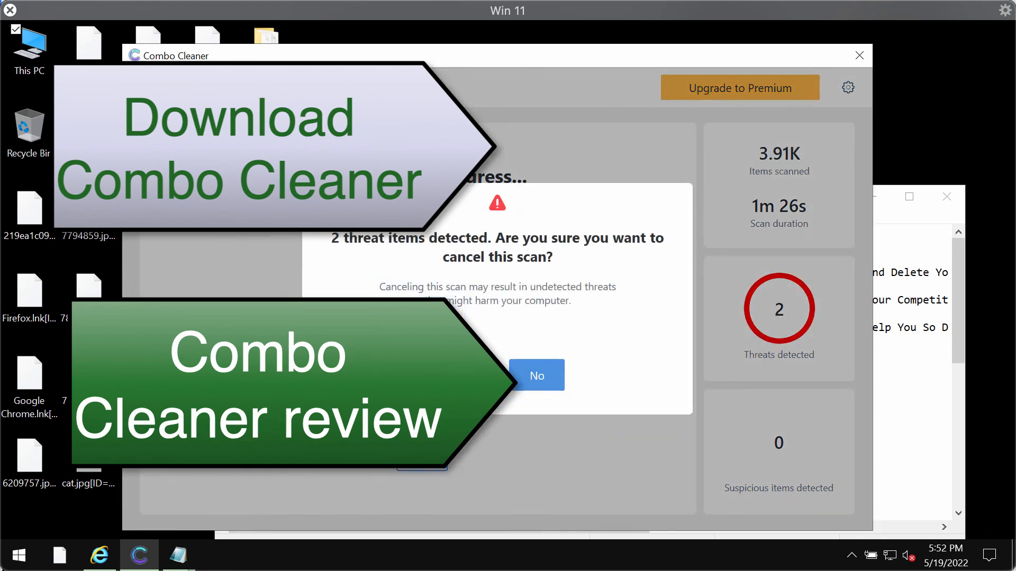
{"action": "left_click", "coordinate": [536, 375]}
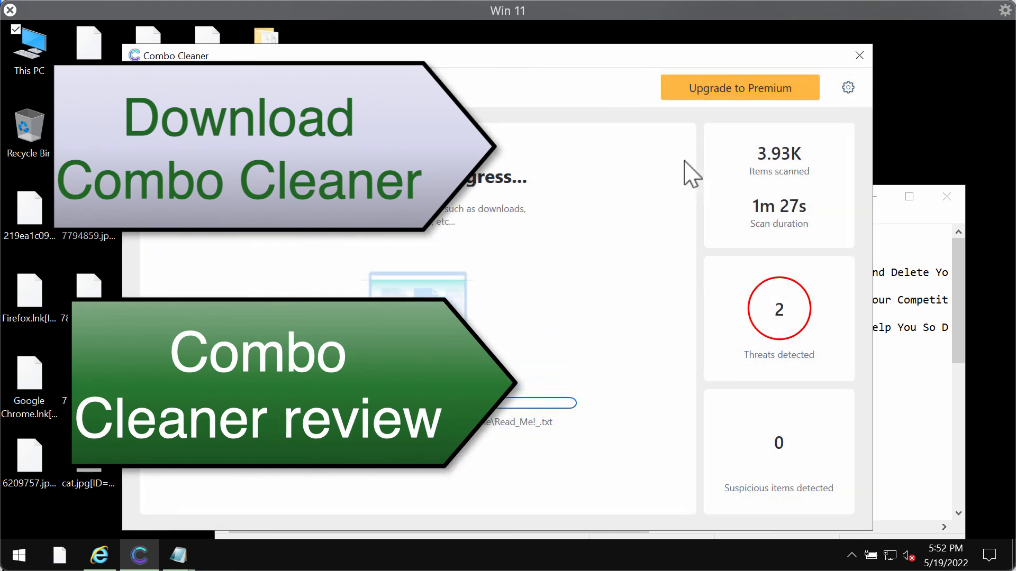
{"action": "mouse_move", "coordinate": [735, 104]}
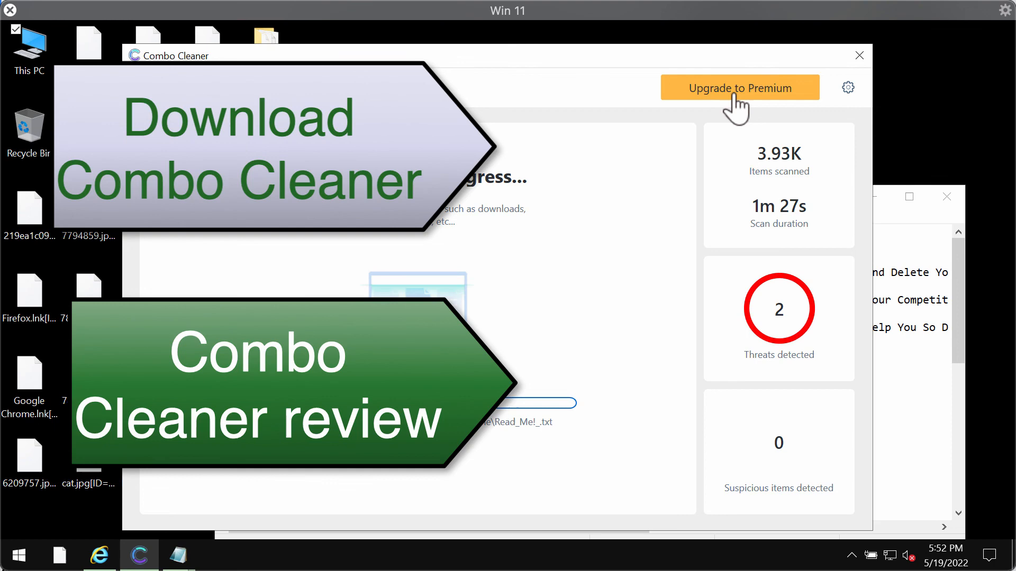
{"action": "left_click", "coordinate": [738, 88]}
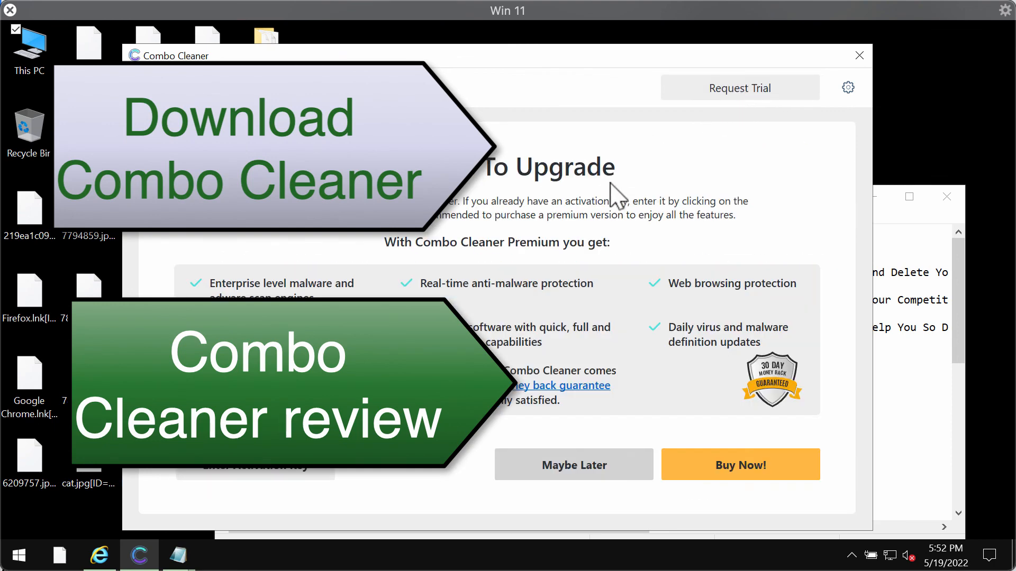